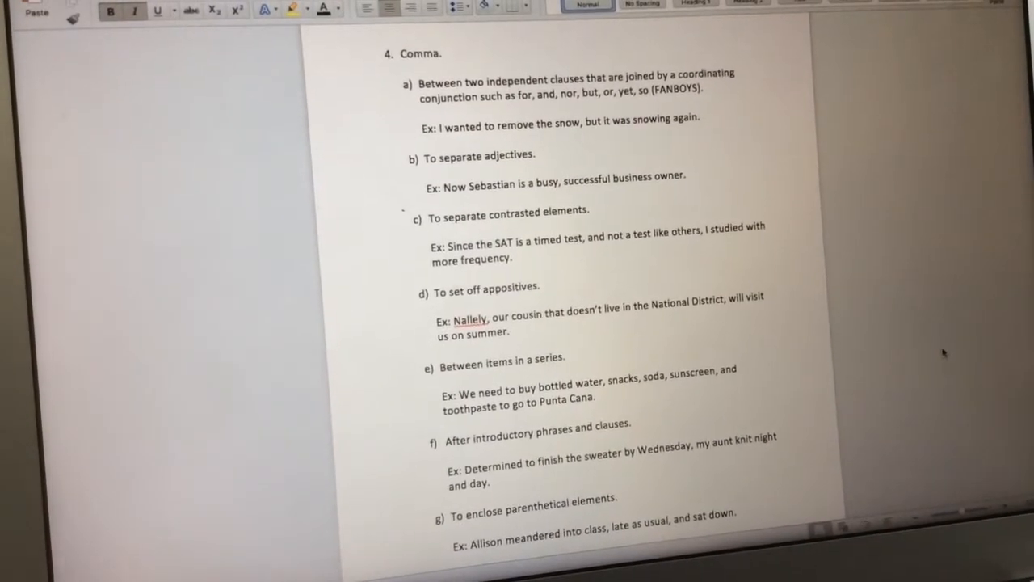
pyautogui.scroll(3)
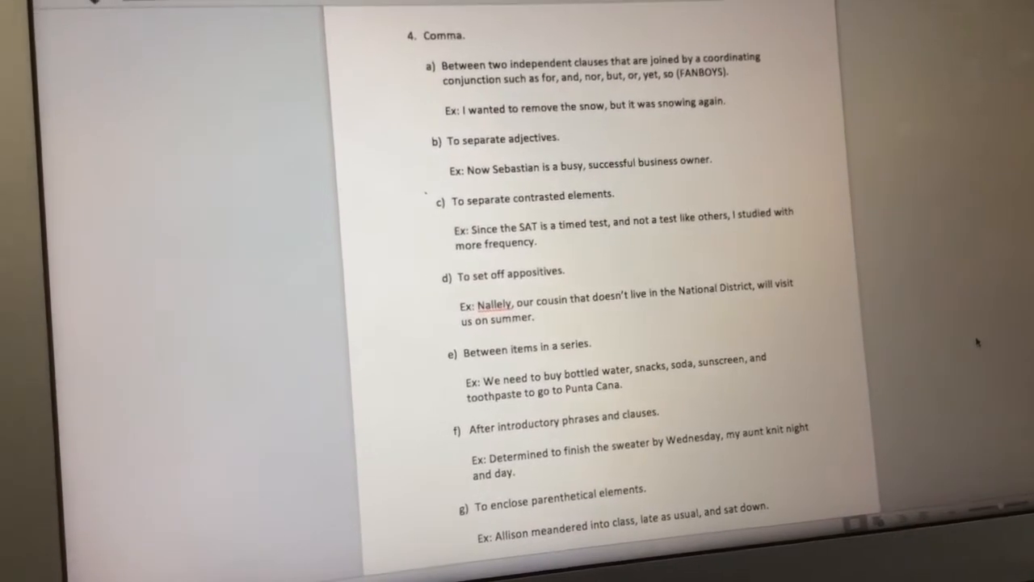
pyautogui.scroll(3)
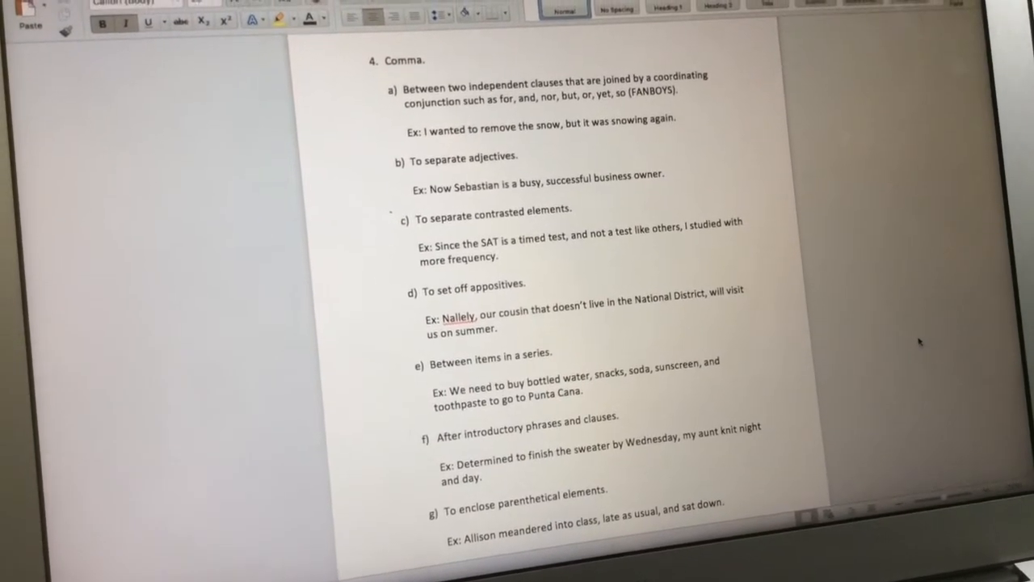
pyautogui.scroll(3)
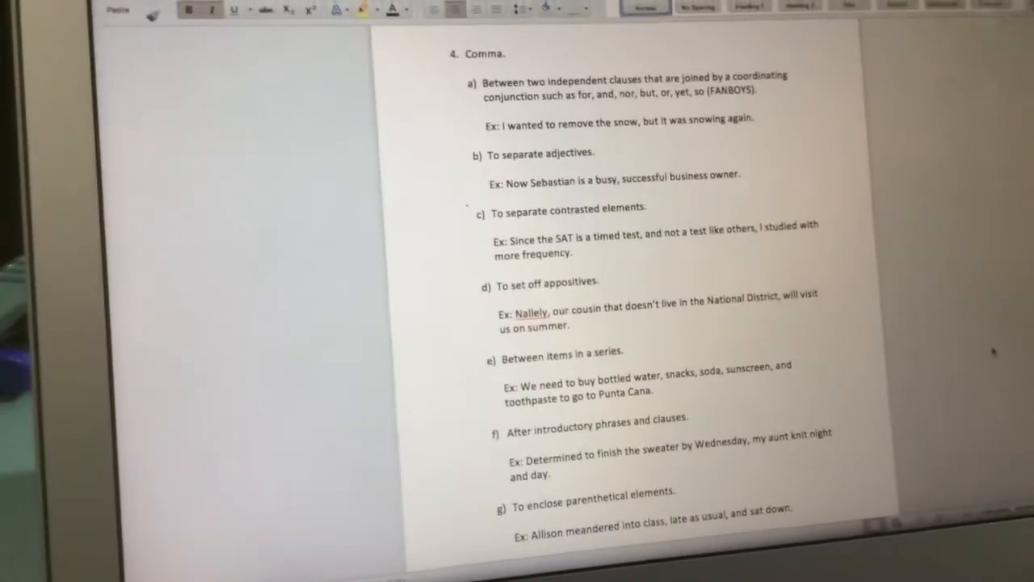
pyautogui.scroll(-3)
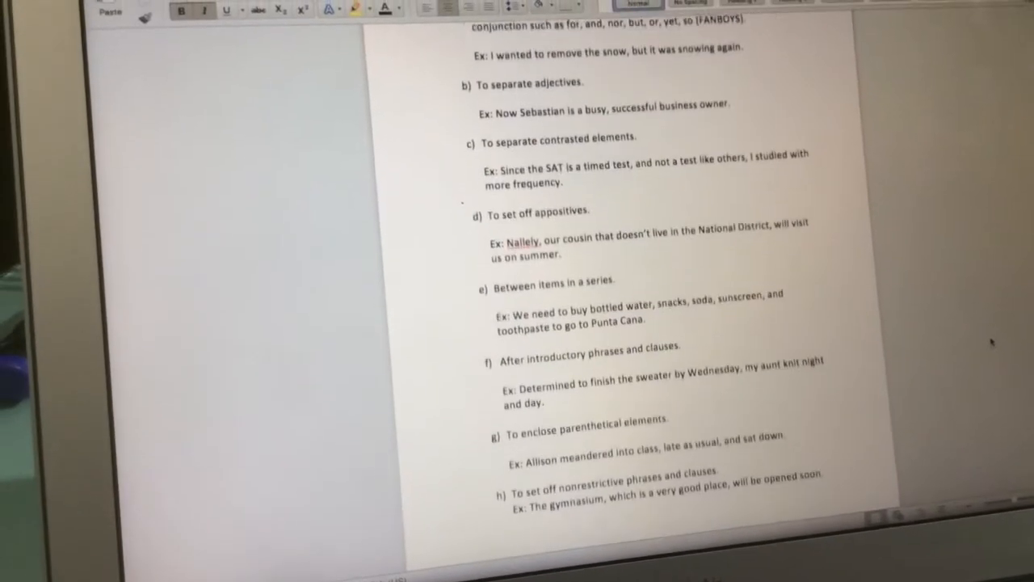
pyautogui.scroll(3)
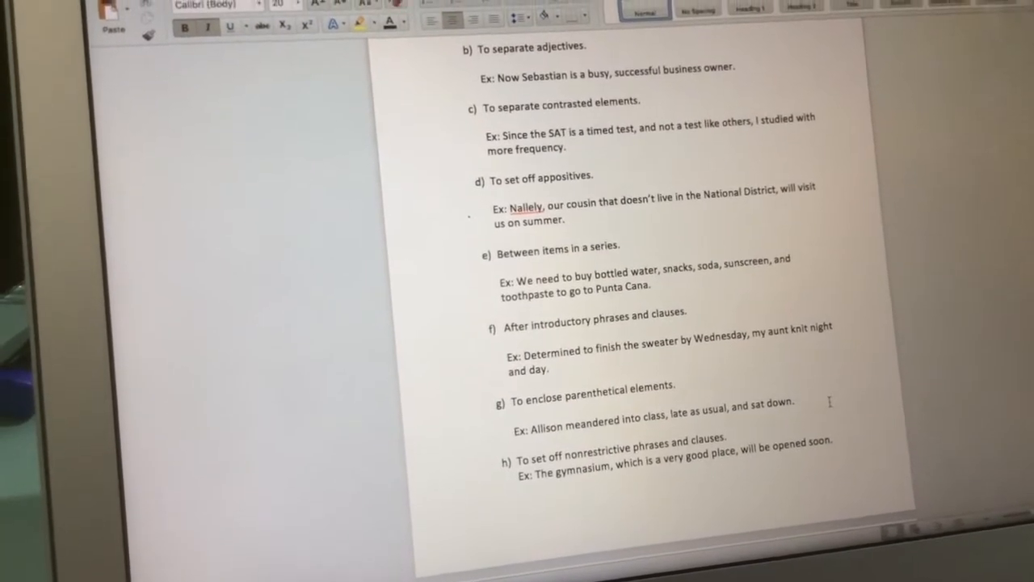
pyautogui.scroll(-3)
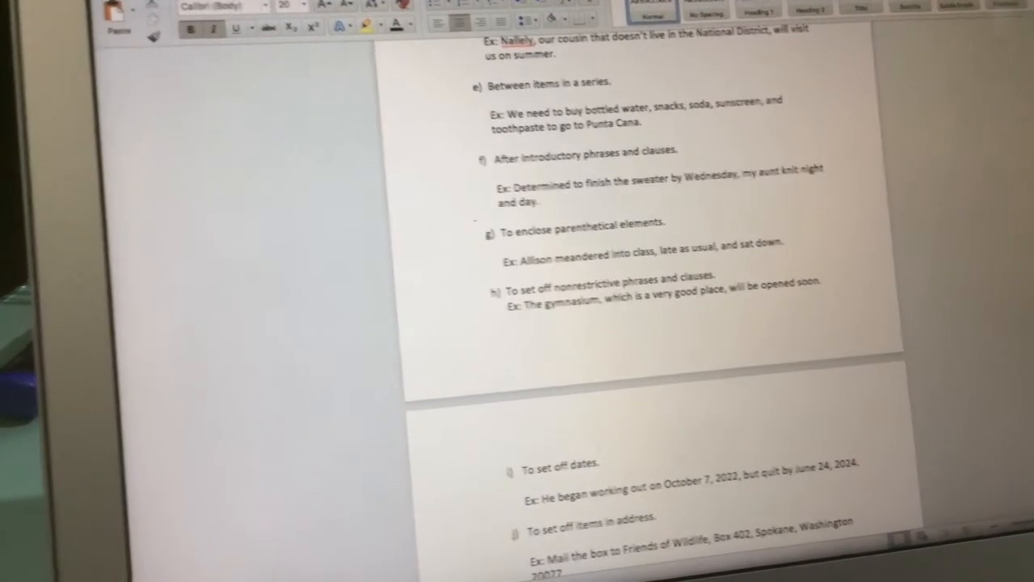
pyautogui.scroll(-3)
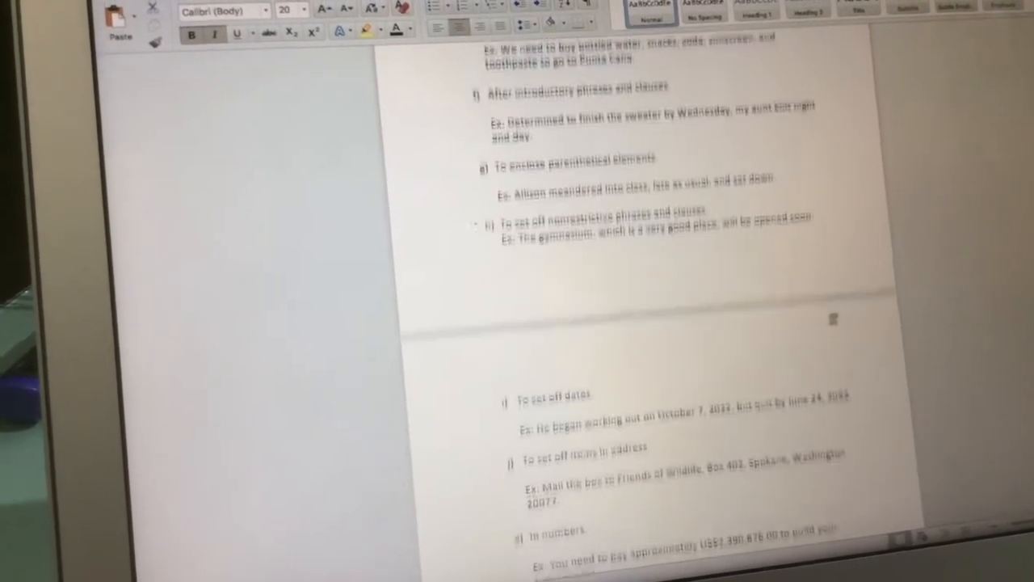
pyautogui.scroll(-3)
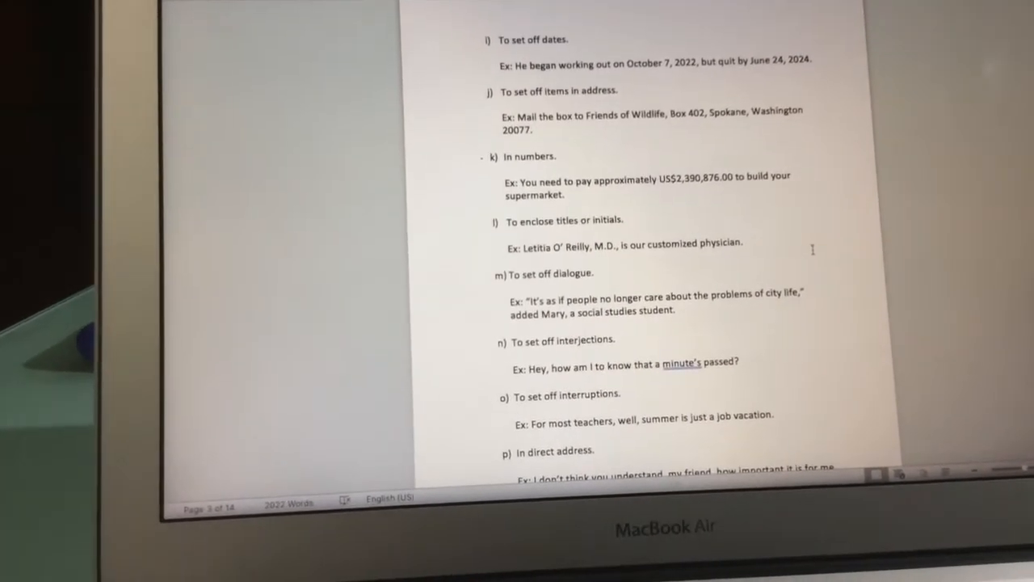
pyautogui.scroll(3)
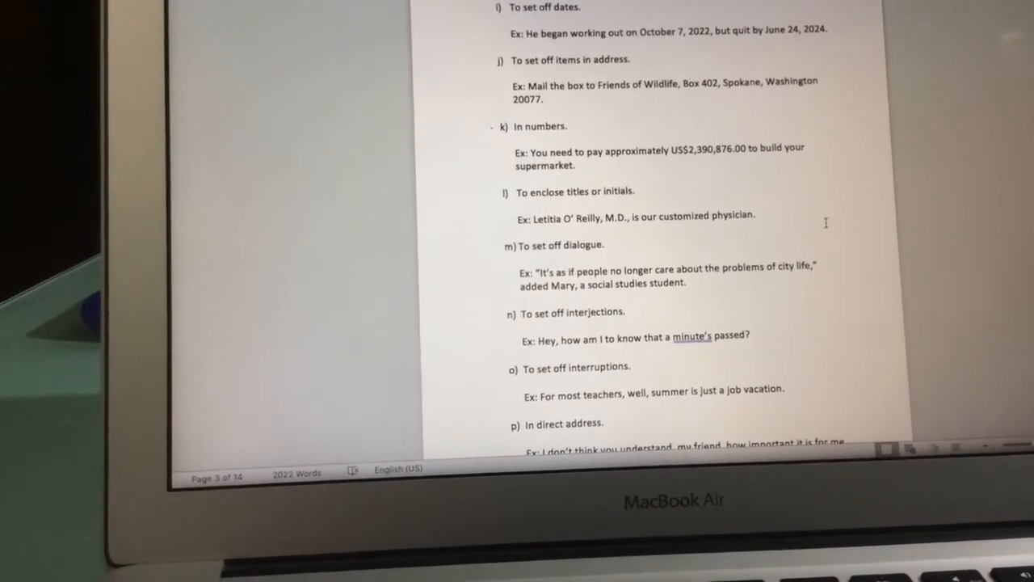
pyautogui.scroll(-3)
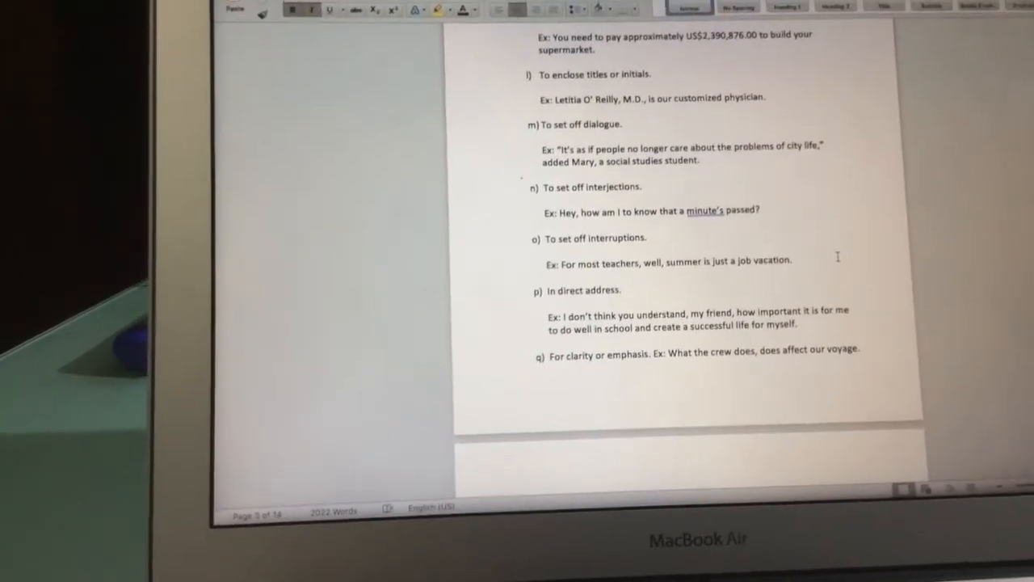
pyautogui.scroll(-3)
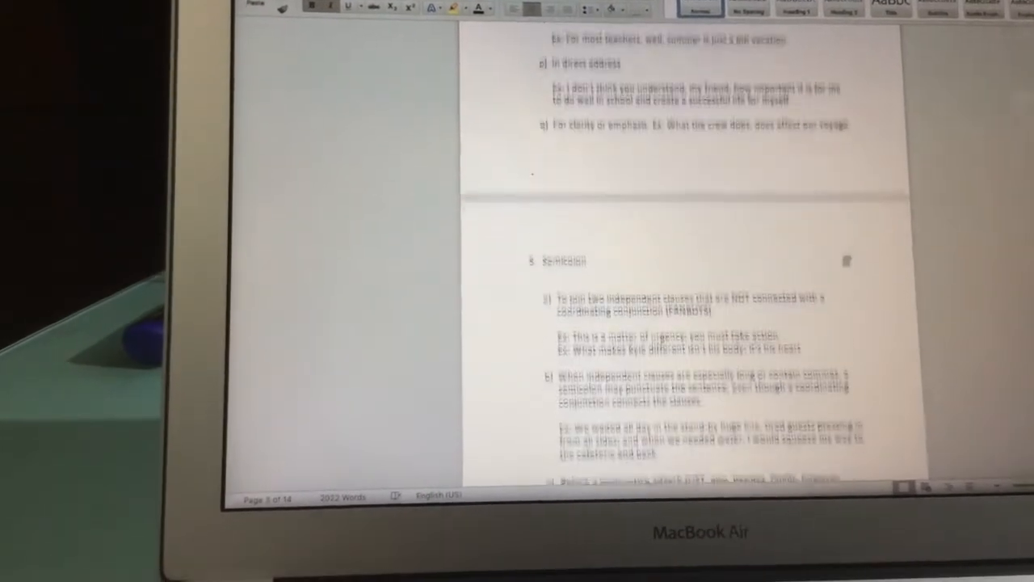
pyautogui.scroll(-3)
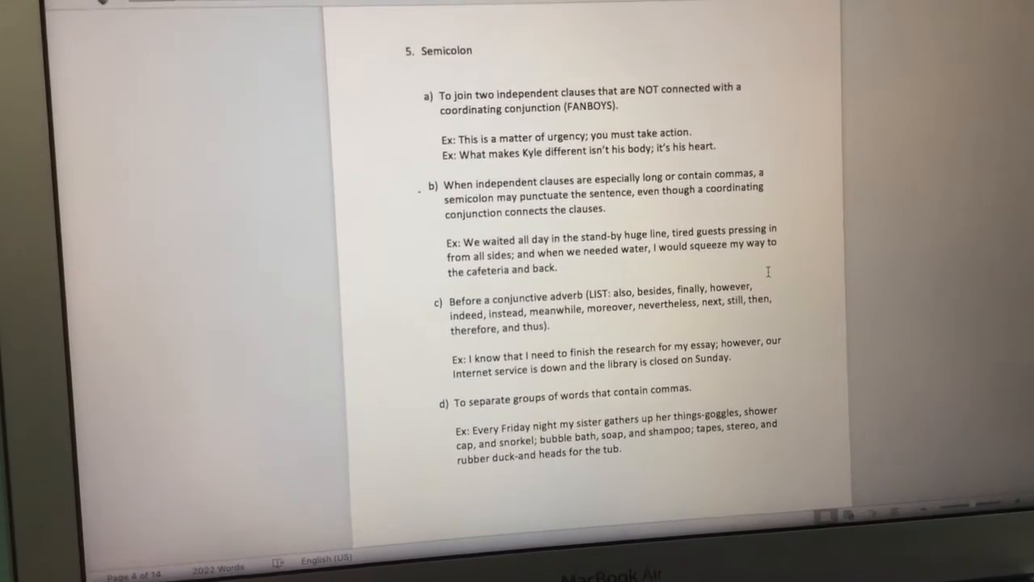
pyautogui.scroll(3)
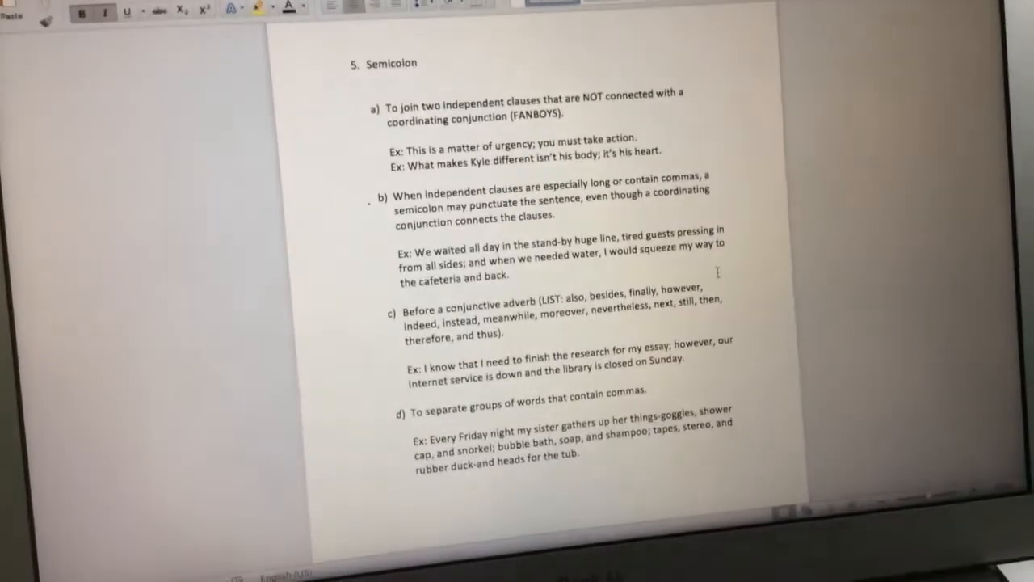
pyautogui.scroll(3)
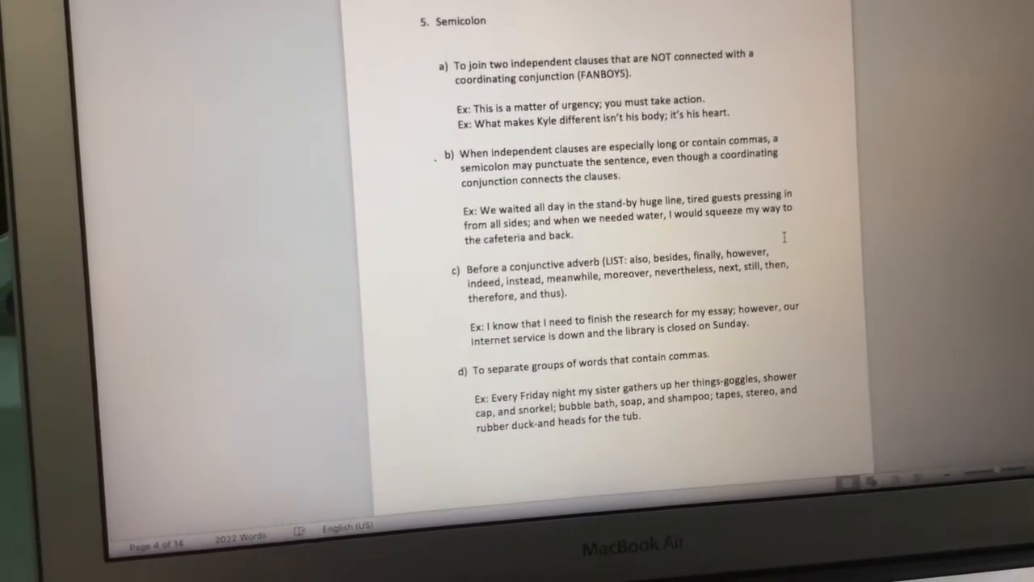
pyautogui.scroll(3)
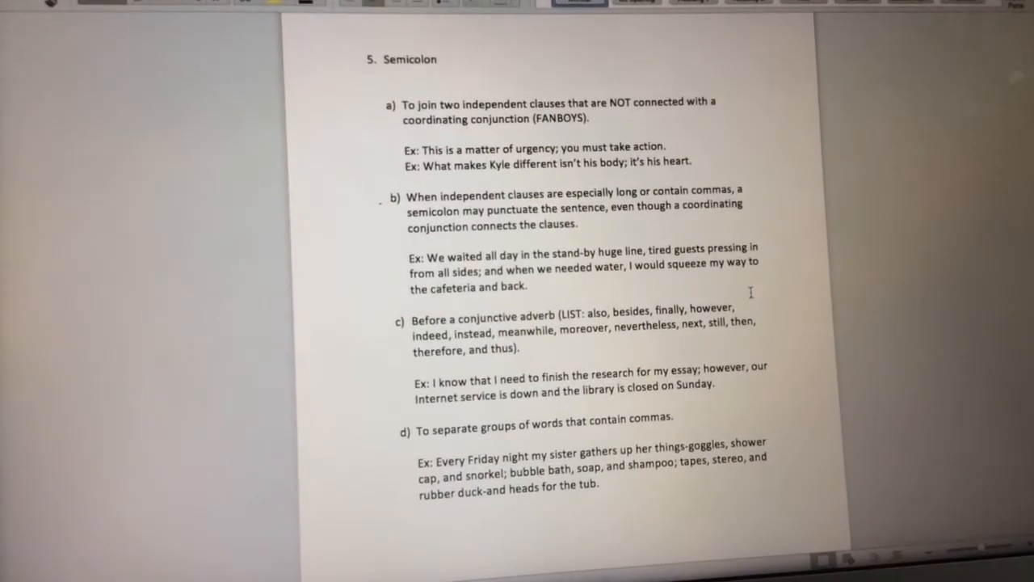
pyautogui.scroll(-3)
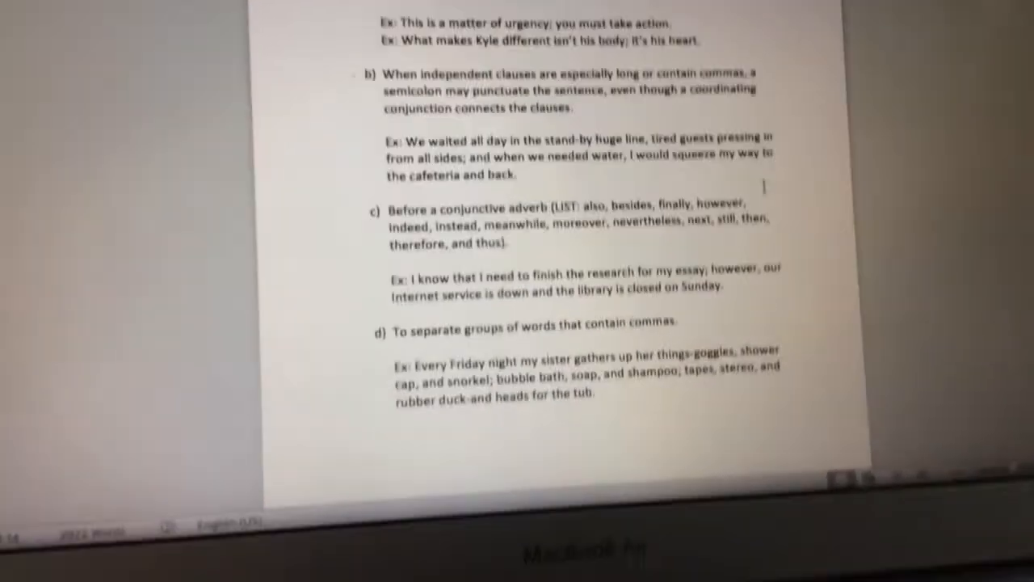
pyautogui.scroll(3)
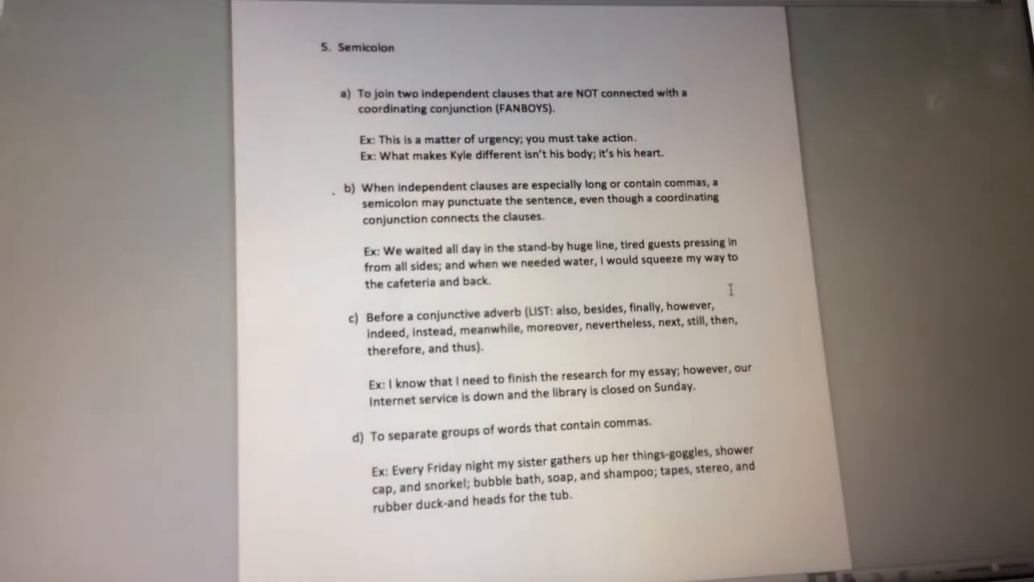